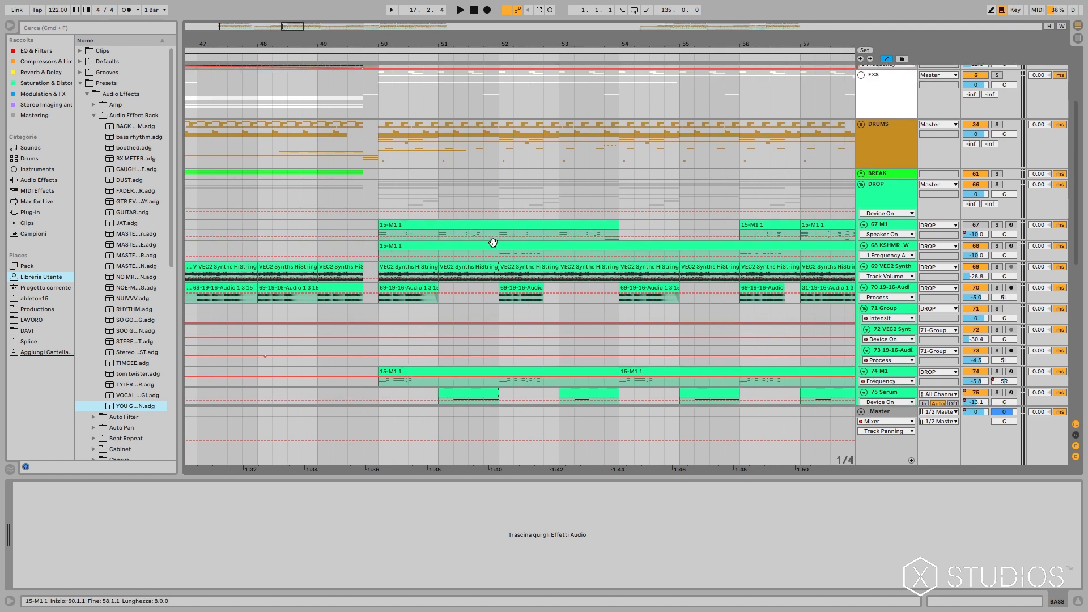
Show track 70 (19-16-Audio)'s effect chain with EQ, Dirt, reverb and OTT.
left_click(493, 243)
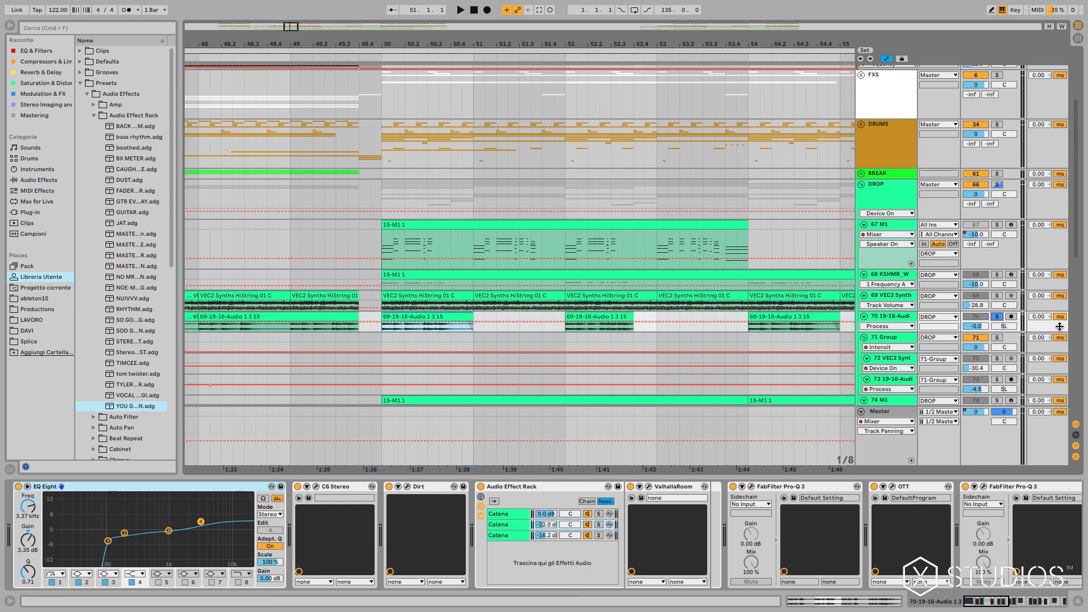
Display the C6 Stereo multiband compressor's bands and thresholds on the 19-16 audio track.
left_click(460, 9)
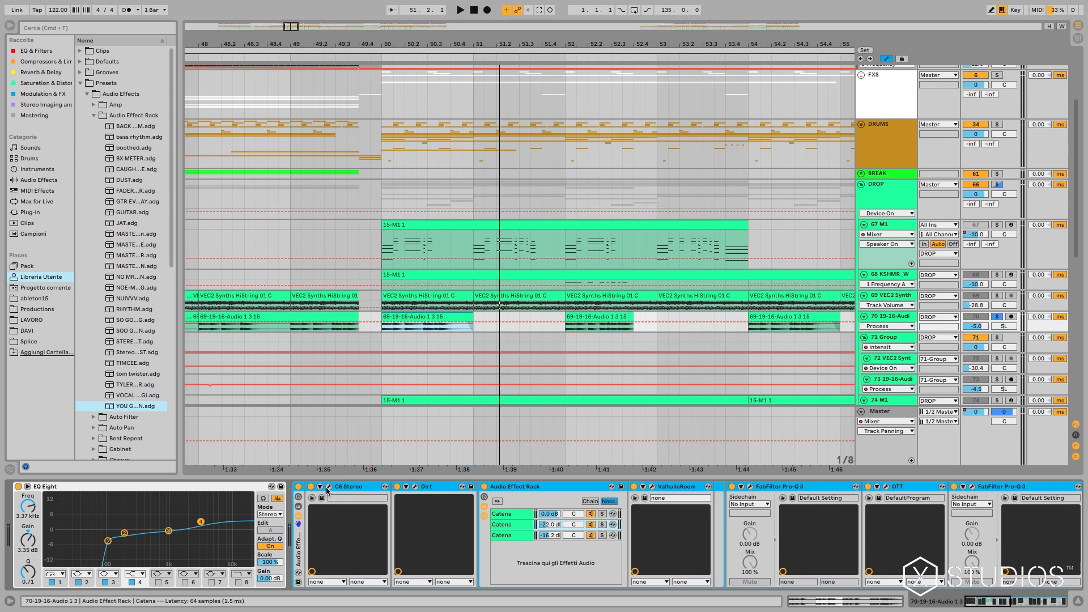
left_click(331, 485)
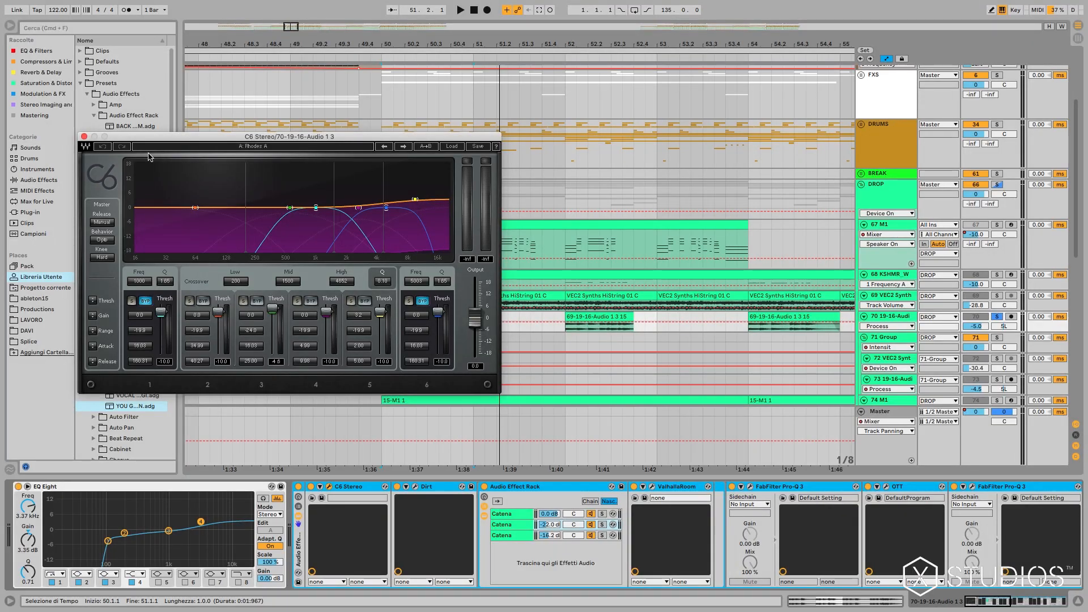
Open and close the Dirt distortion interface on the 19-16 audio track.
left_click(84, 136)
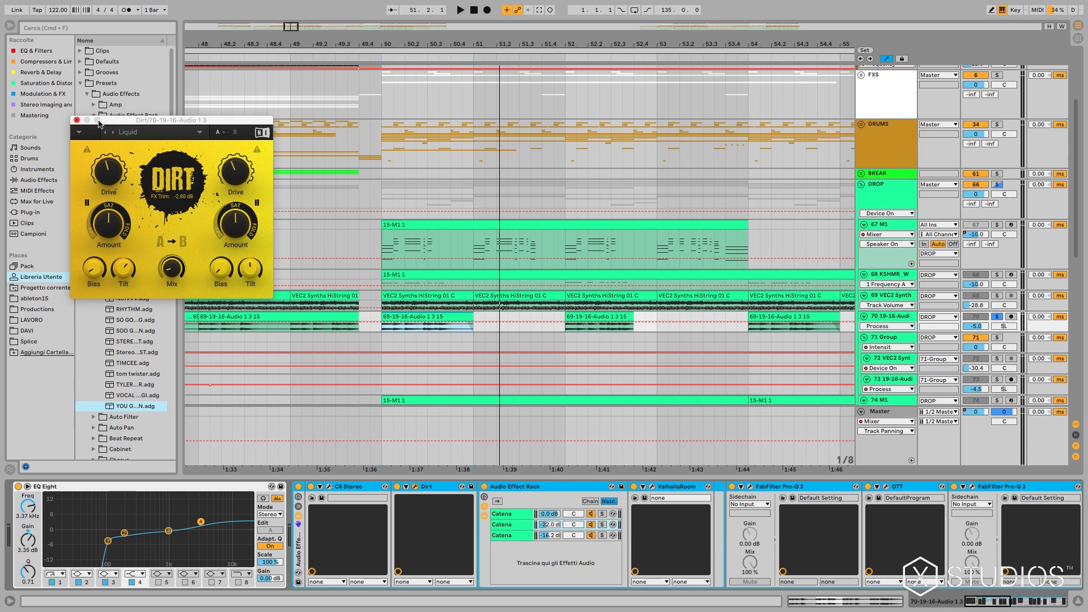
left_click(78, 120)
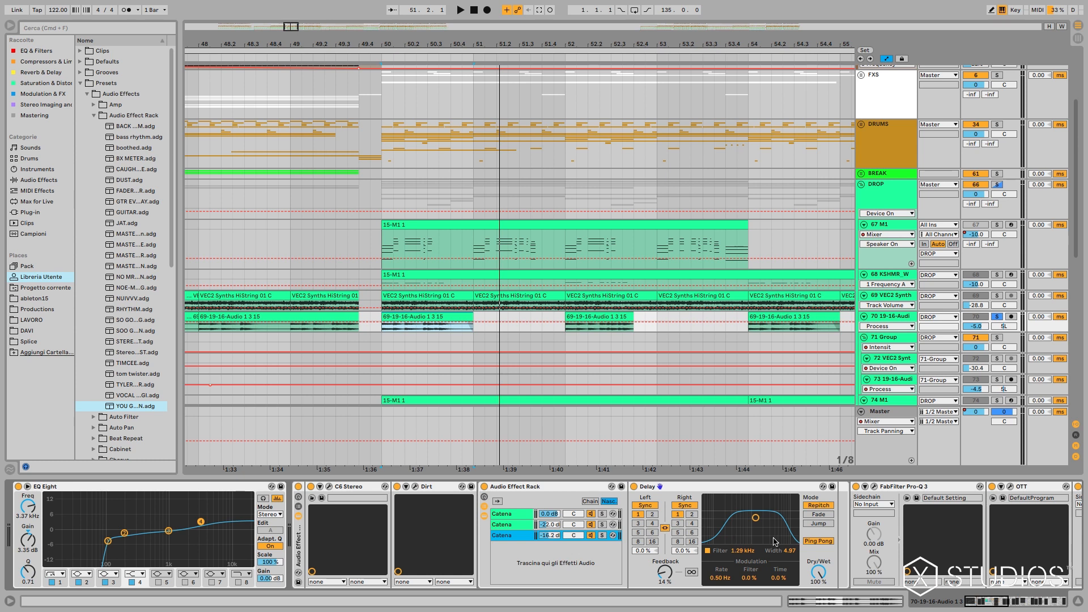
mouse_move(748, 553)
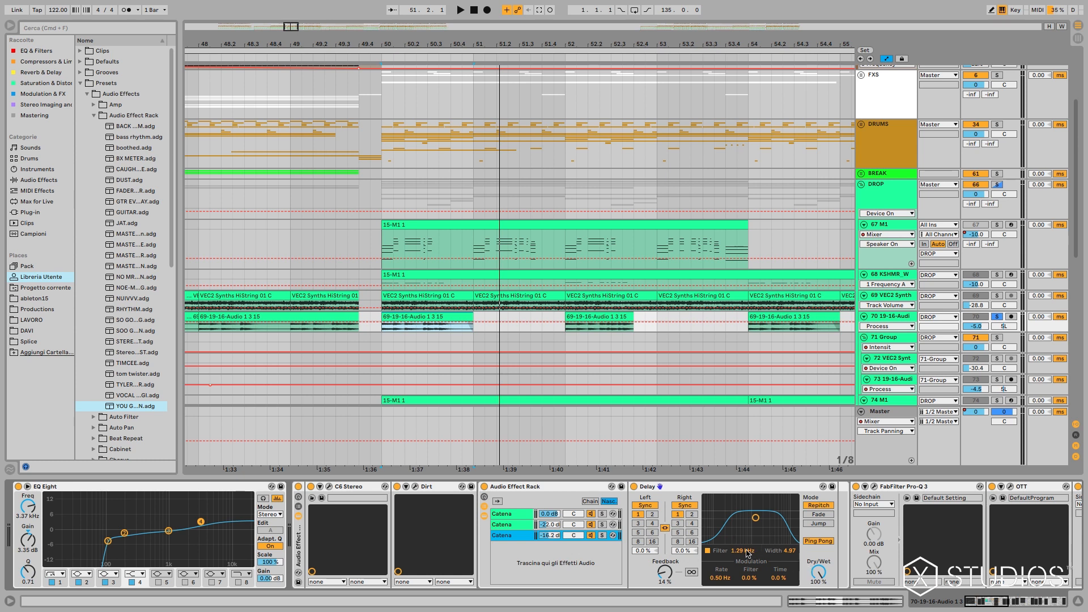
mouse_move(748, 567)
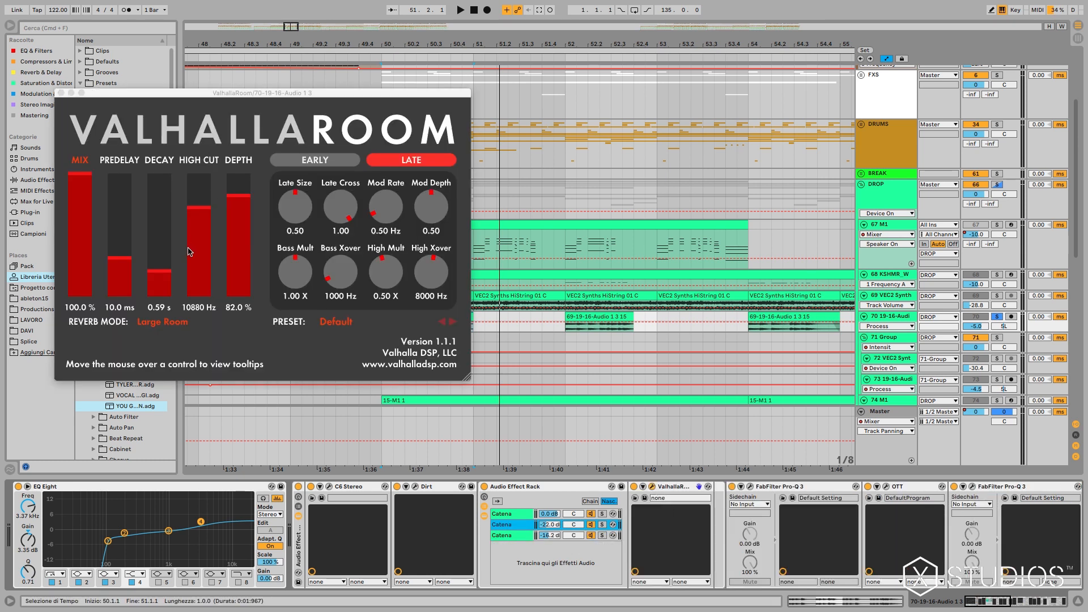
mouse_move(87, 115)
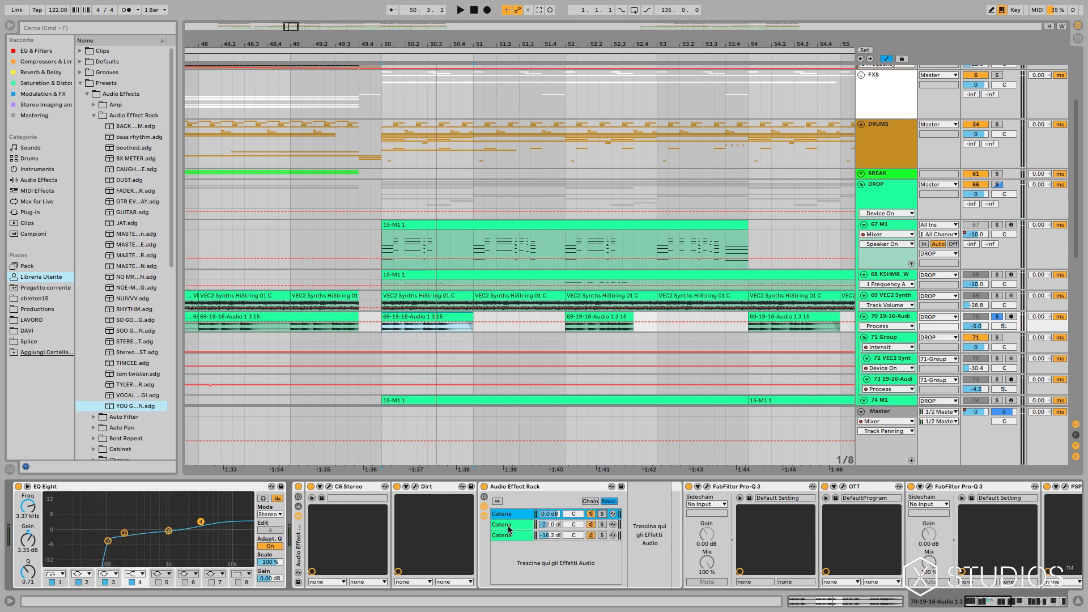
Scroll track 70's device chain right toward FabFilter Pro-Q 3.
scroll("right", 3)
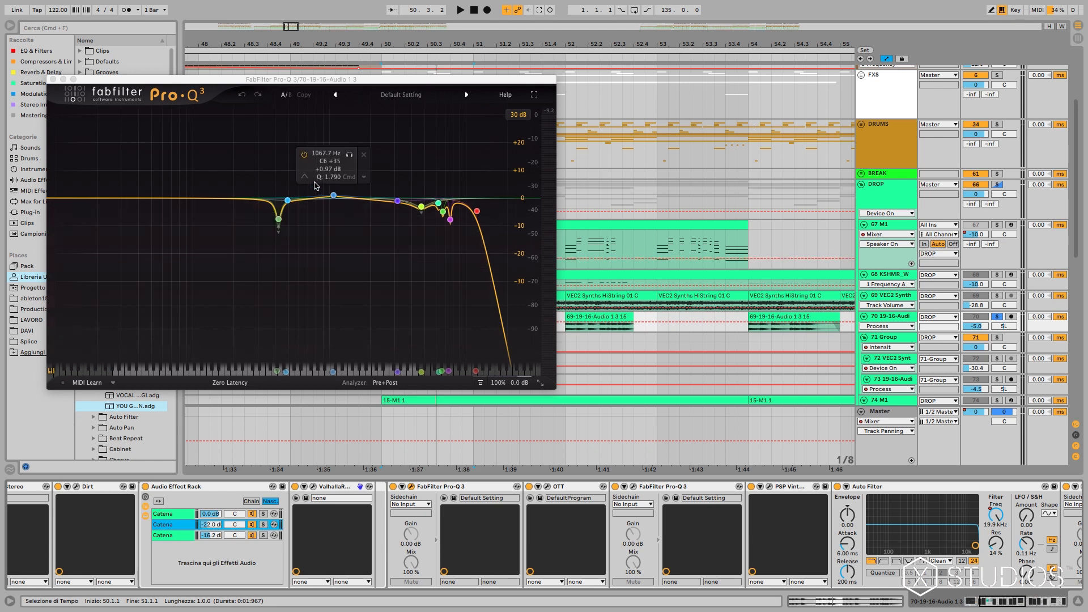
Open the OTT compressor on track 70 and reposition its plugin window.
left_click(363, 155)
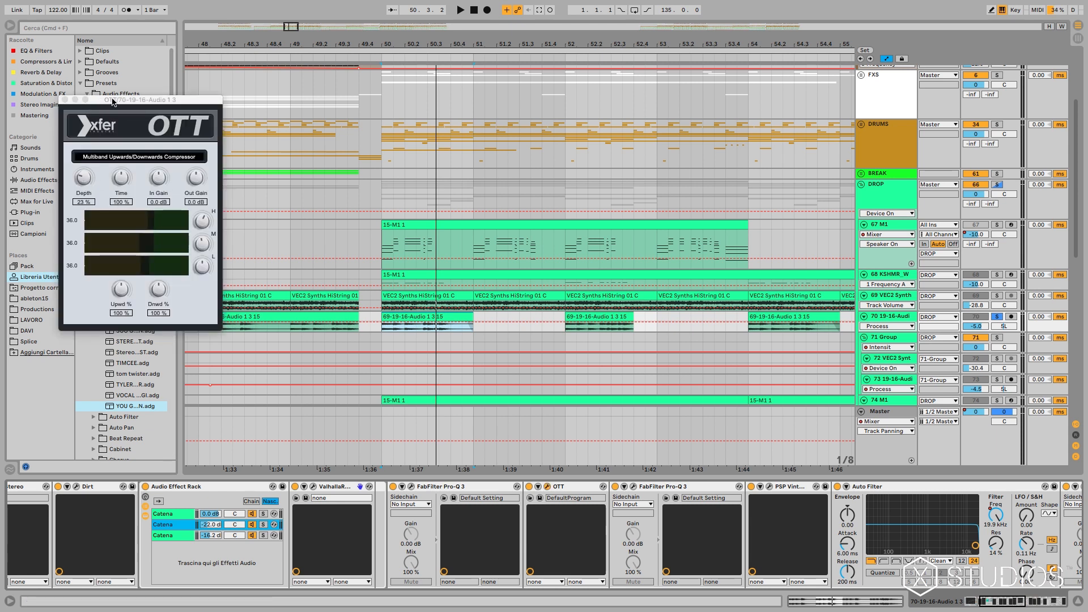
left_click_drag(125, 100, 157, 117)
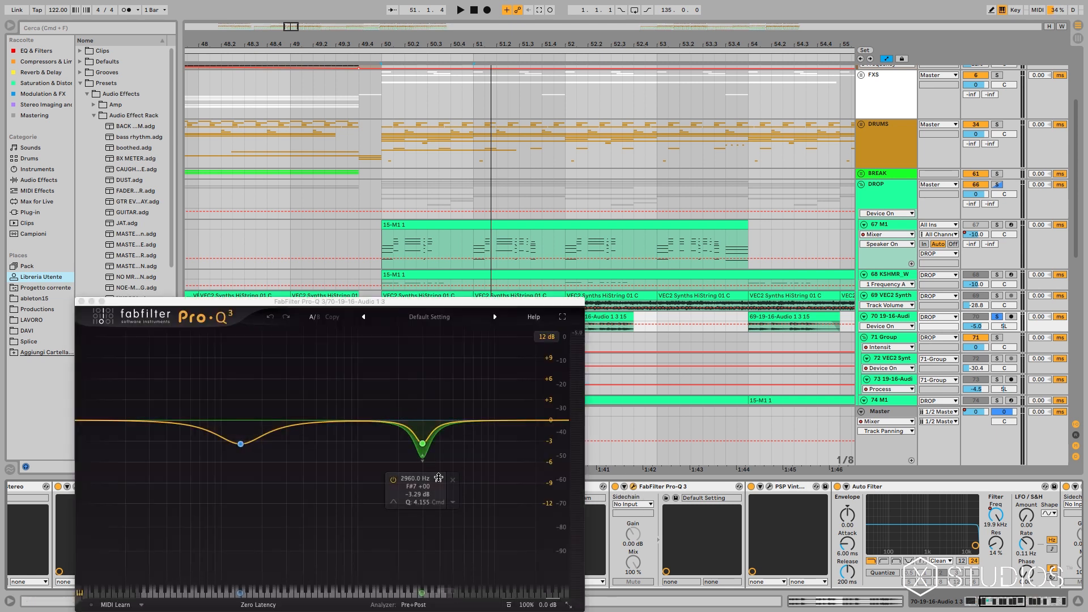
mouse_move(439, 479)
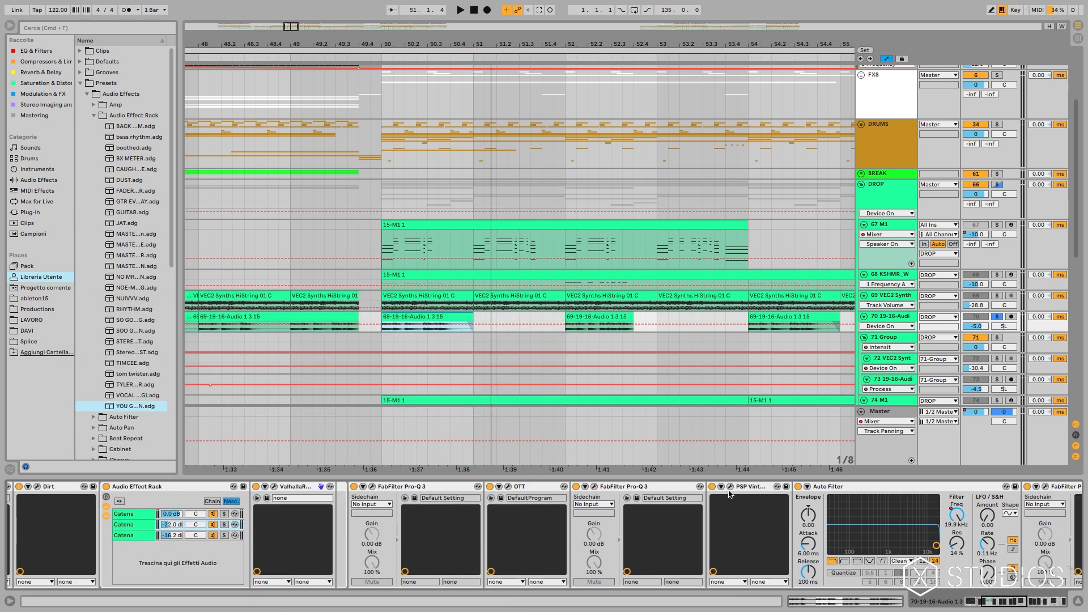
Display the Effectrix sequencer with its loop, reverse and reverb steps on track 70.
left_click(720, 486)
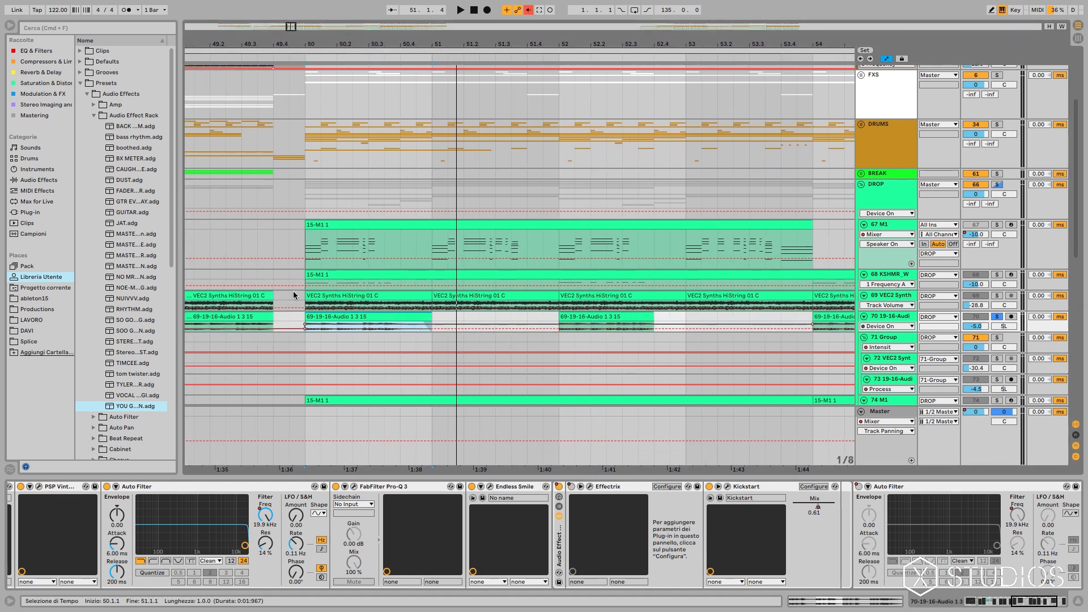
left_click(460, 9)
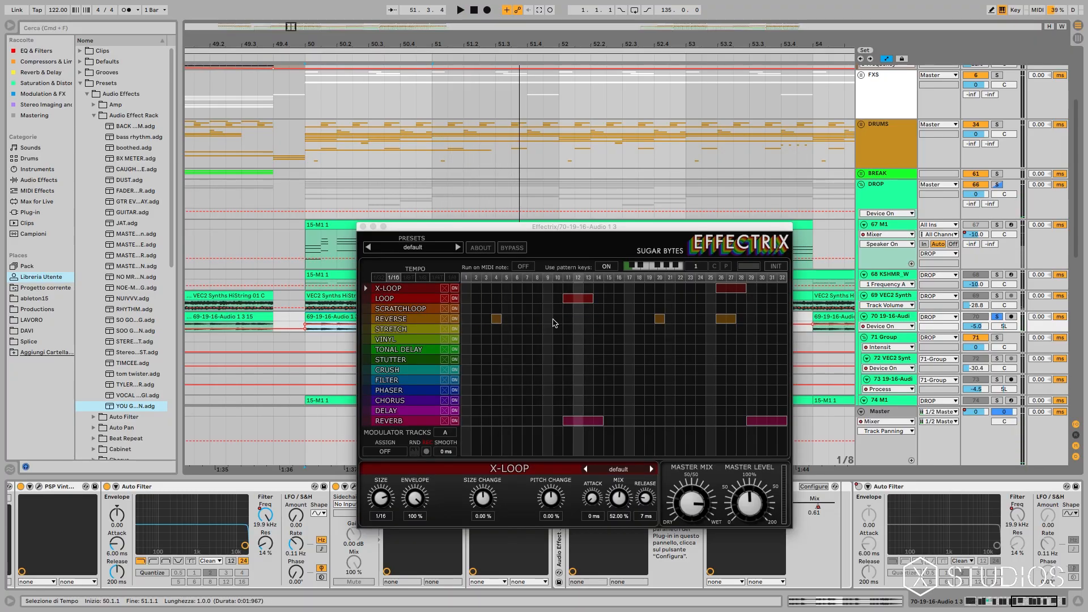
Close Effectrix and show Kickstart, Auto Filter and the final Pro-Q 3.
left_click(459, 10)
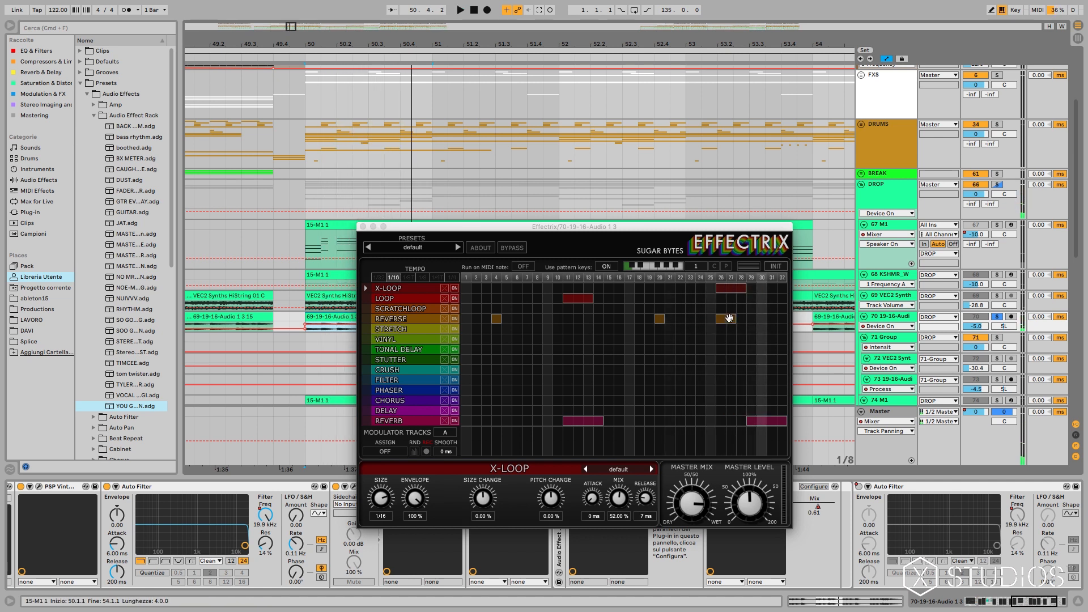
left_click(390, 319)
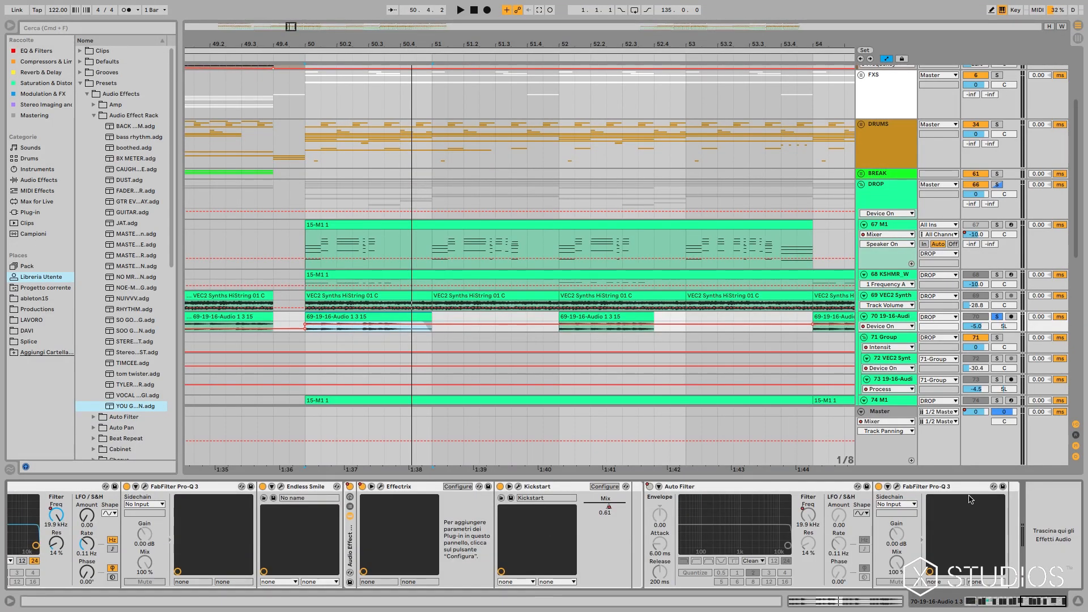
Open and close the last Pro-Q 3 equaliser on the 19-16 audio track.
left_click(925, 486)
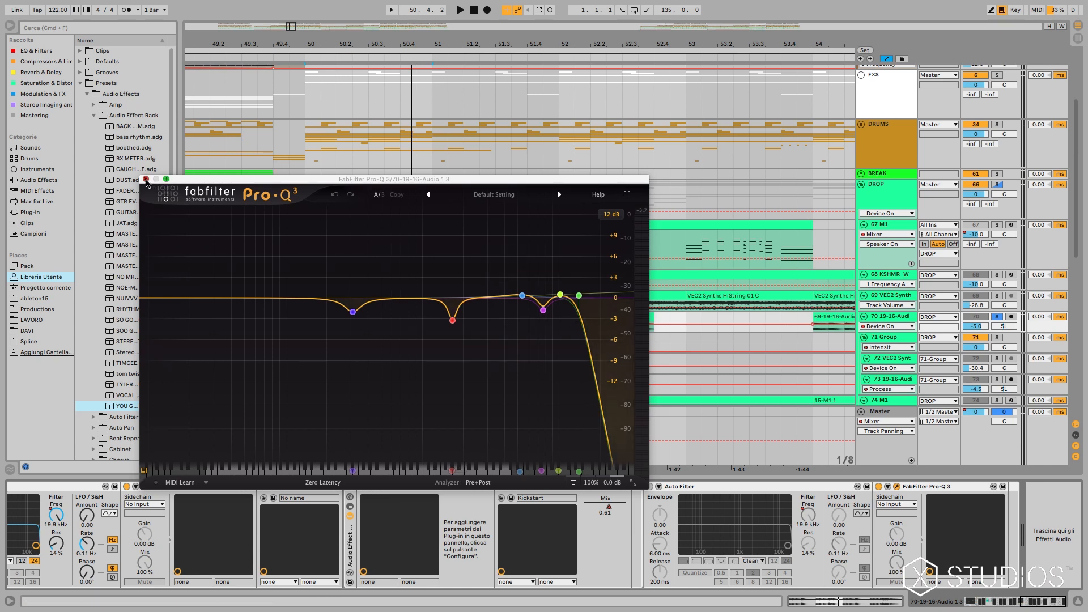
left_click(146, 179)
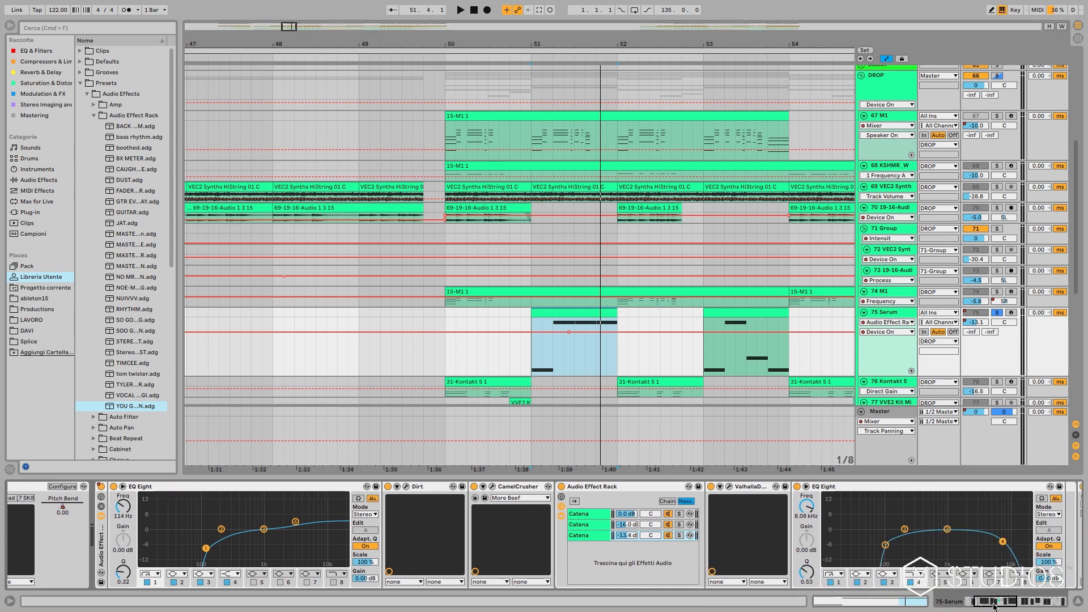
Show track 84 Serum's chain of Serum, Overdrive and EQ Eight.
left_click(458, 9)
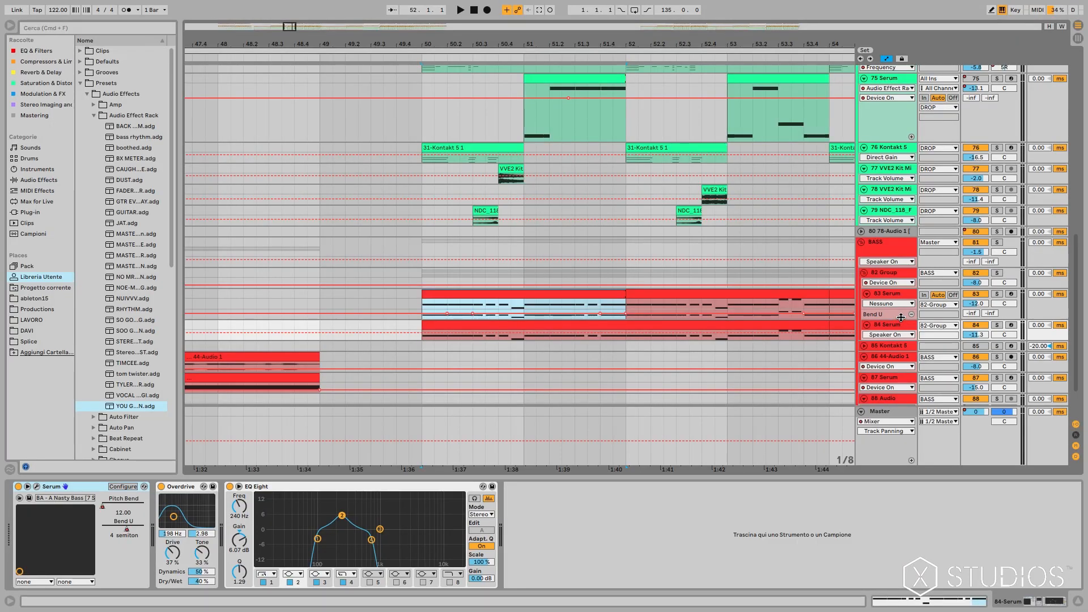
Show 83 Serum's Pitch Bend automation, then display kick track 3's EQ, compressor and reverb.
left_click(885, 294)
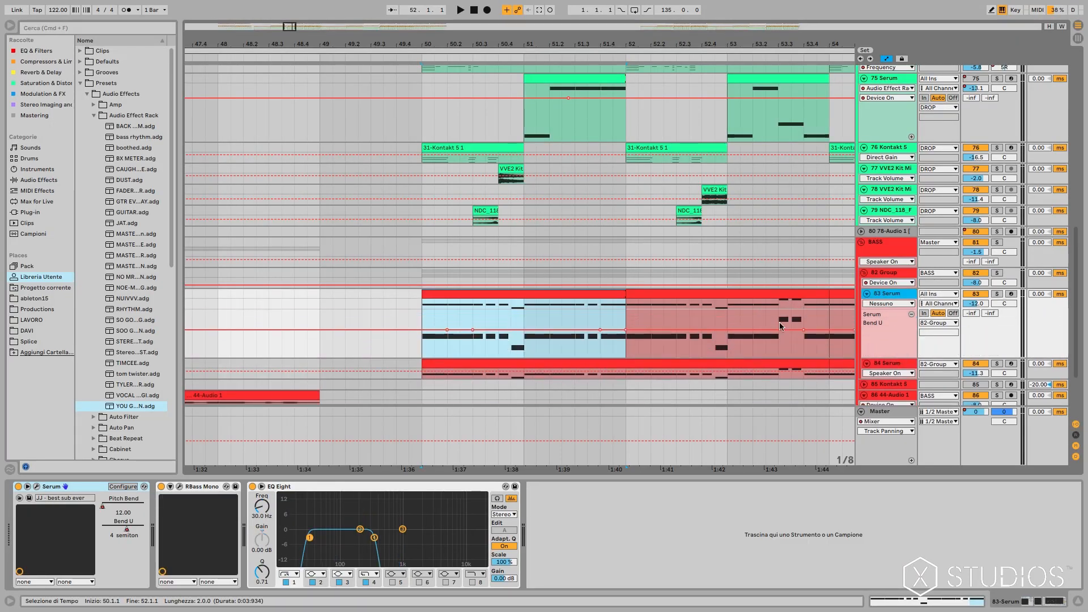
left_click(887, 304)
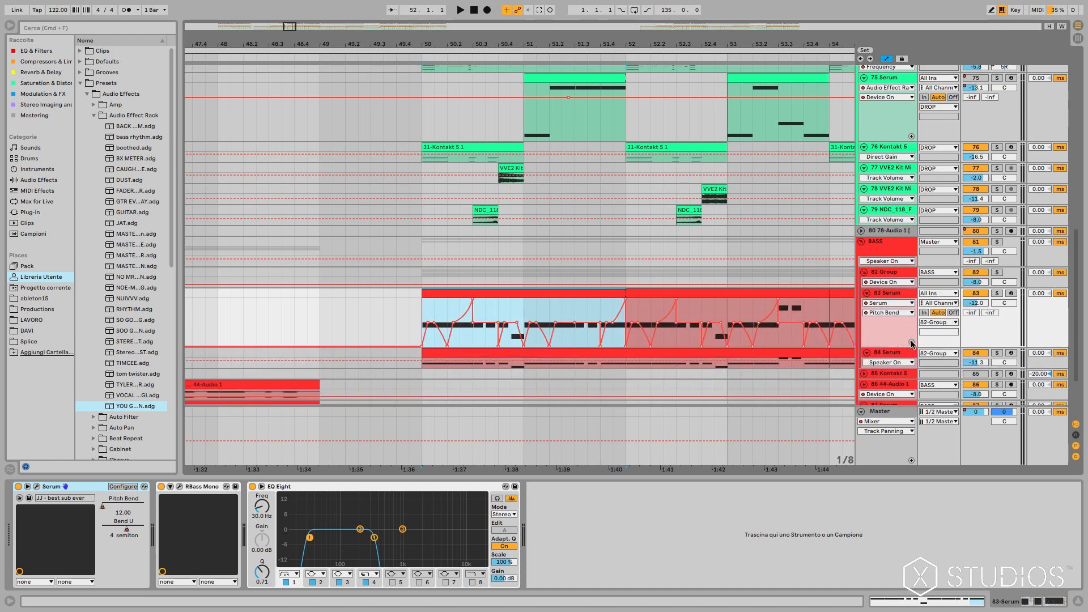
left_click(458, 10)
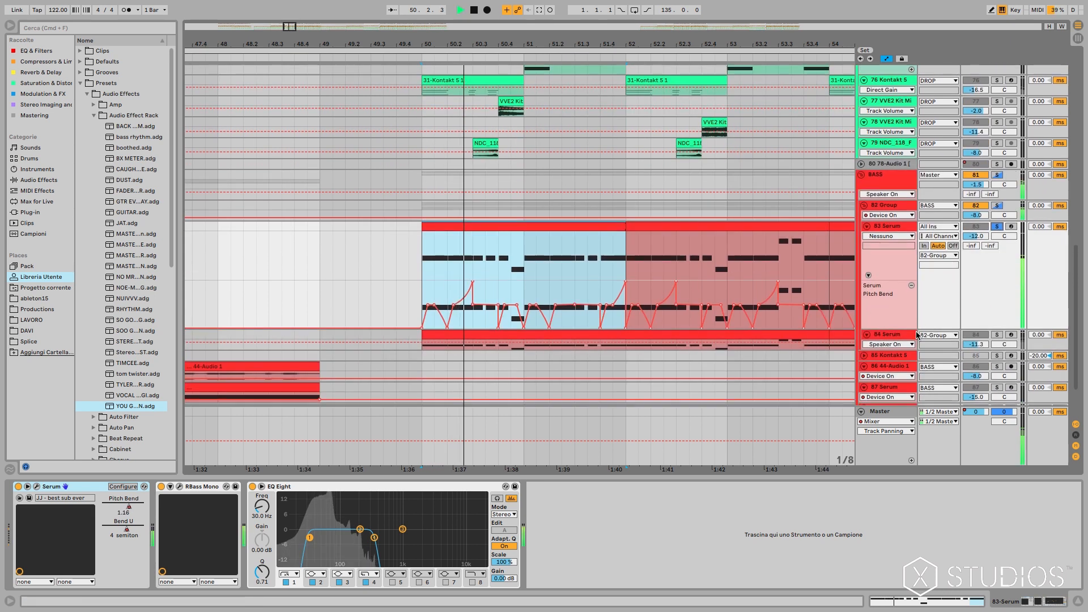
left_click(457, 9)
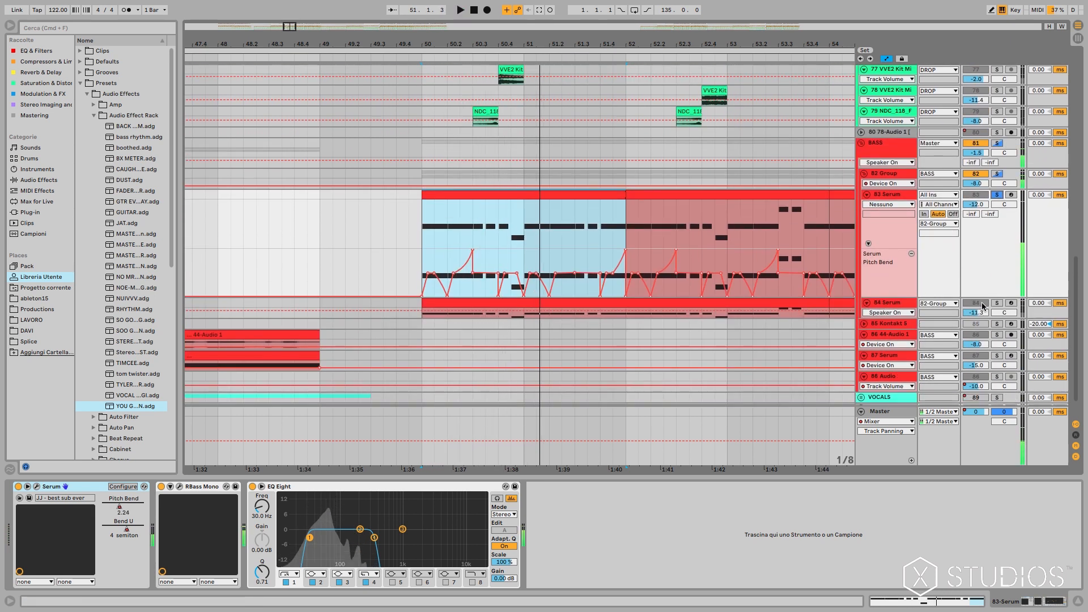
left_click(460, 9)
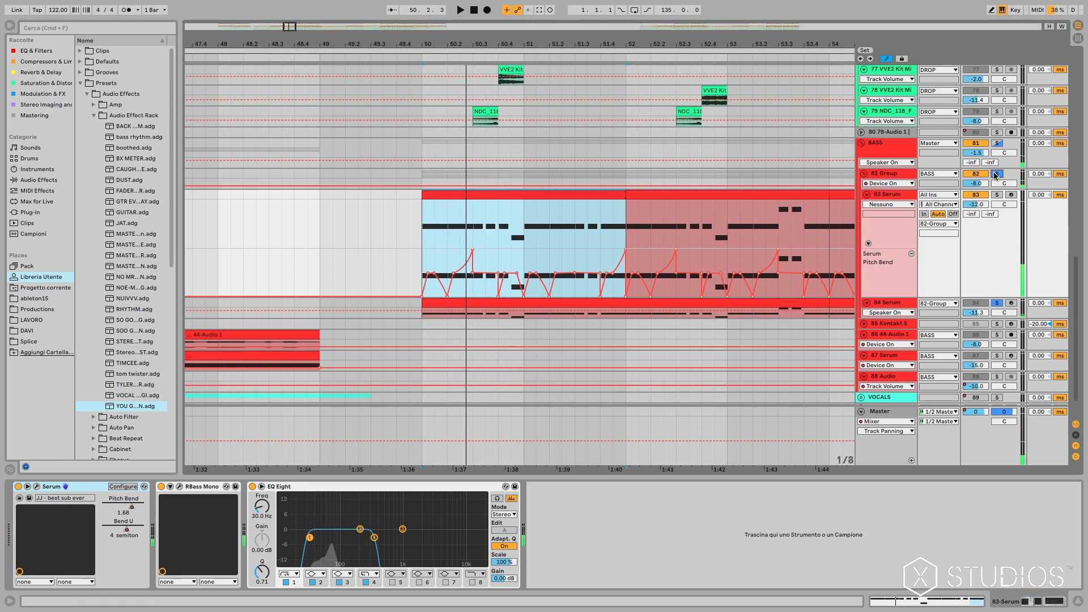
left_click(888, 303)
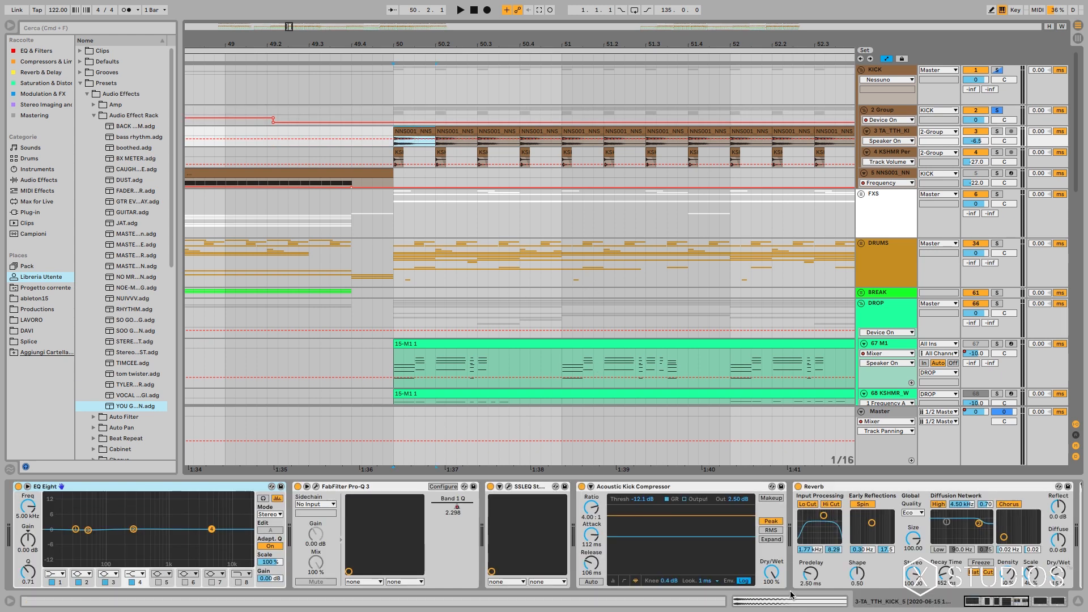
Select the KSHMR Percussion High clip on track 4 to view its volume automation.
left_click(460, 10)
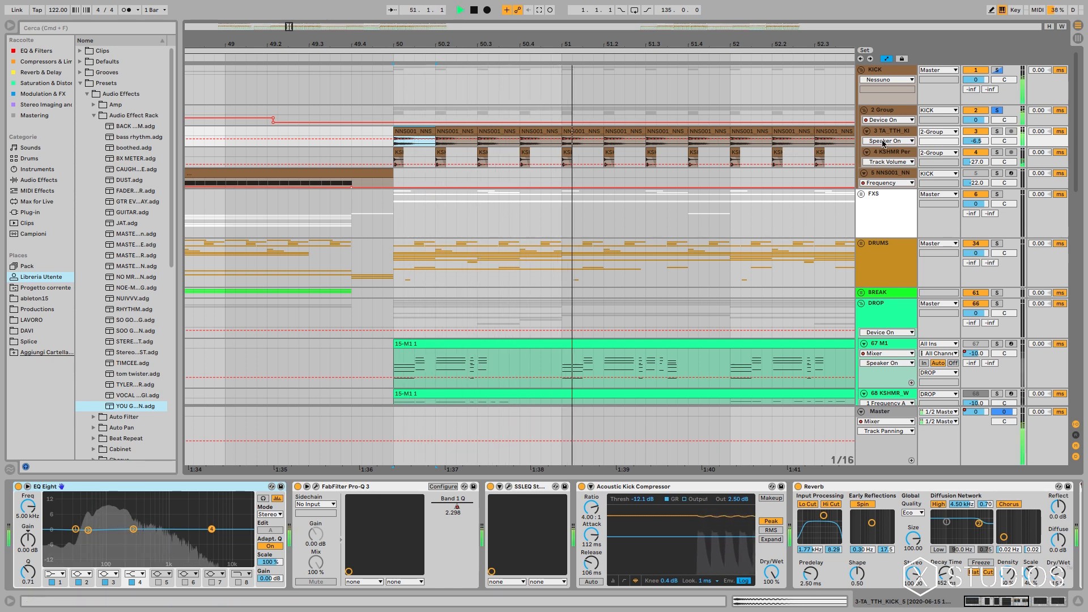
left_click(476, 9)
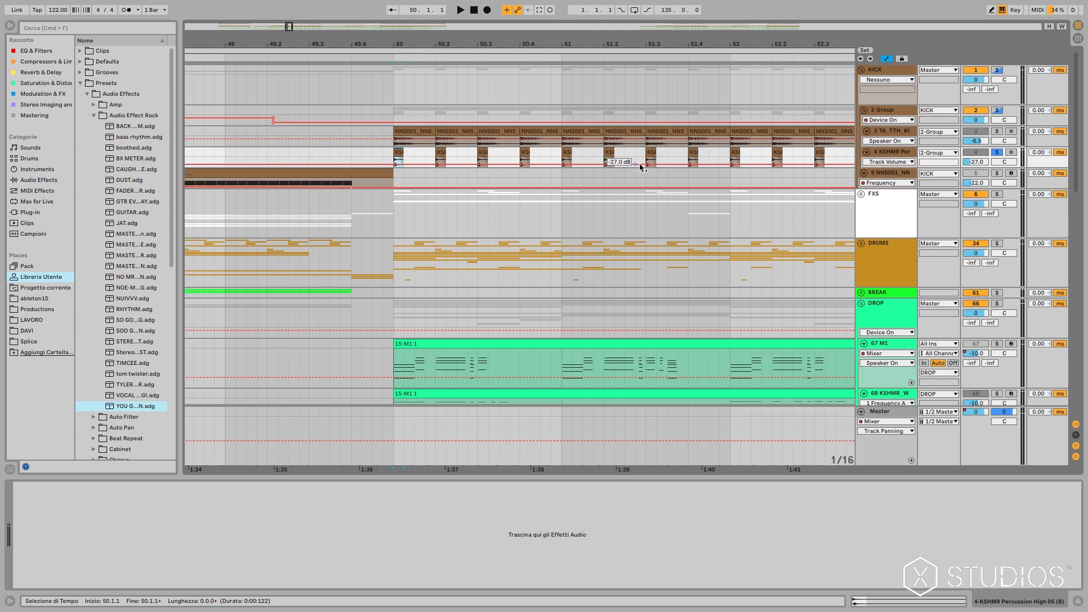
Select a TA_TTH kick clip on track 3 to show its Pro-Q 3, SSLEQ, compressor and Reverb.
left_click(457, 9)
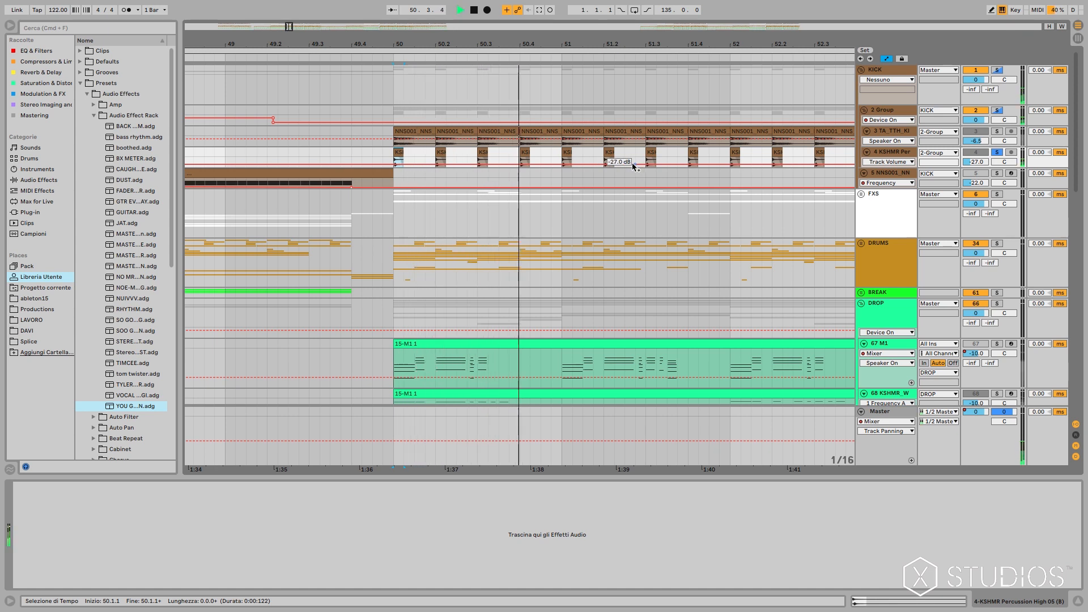
left_click(474, 10)
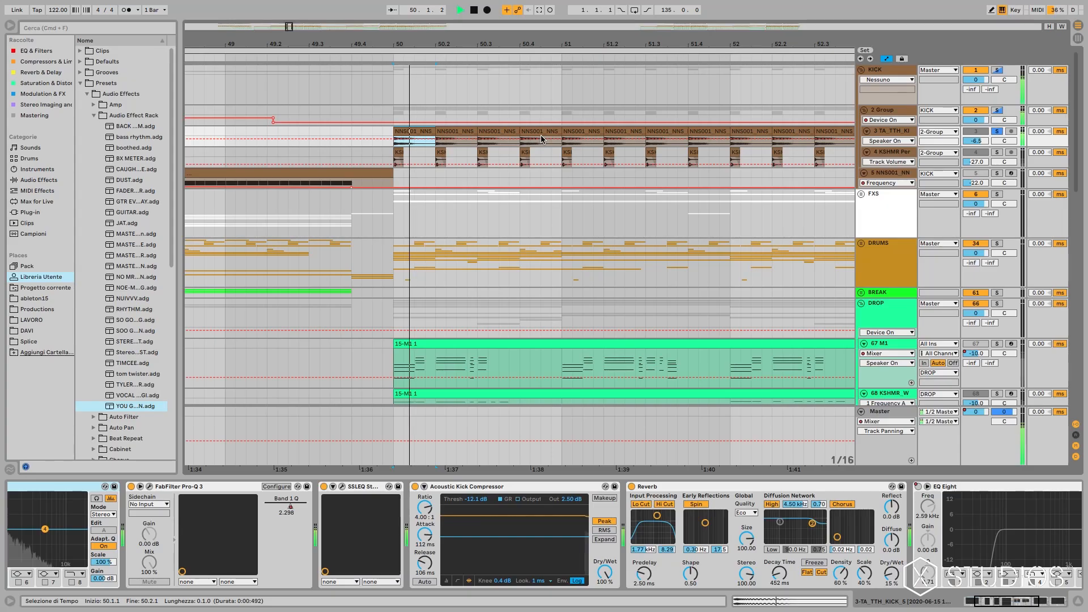
Check track 4's volume breakpoint, then unfold and select the DRUMS group header.
left_click(459, 9)
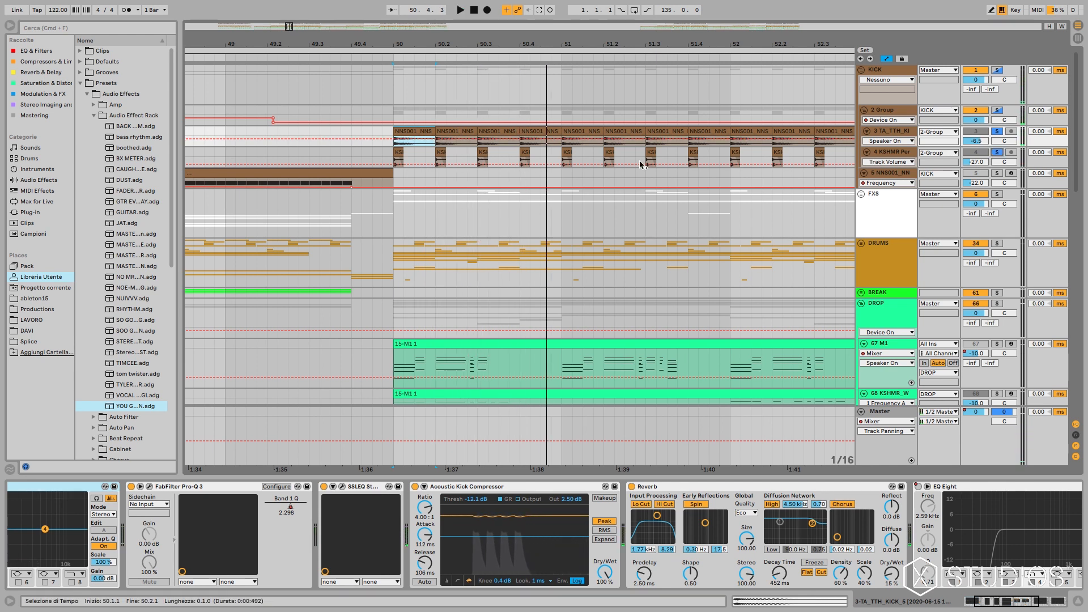
left_click(459, 9)
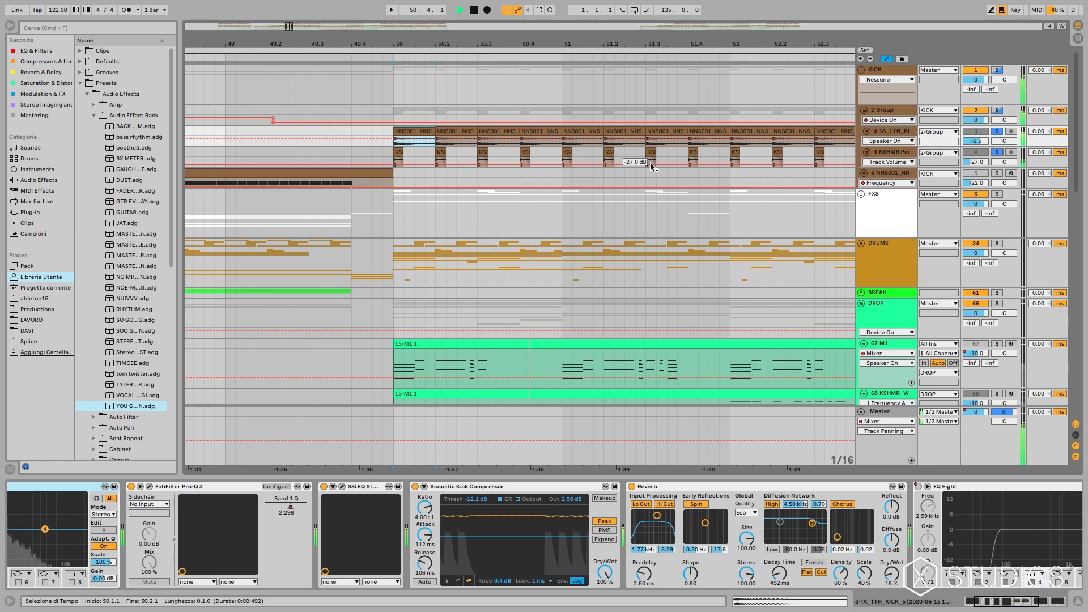
left_click(458, 10)
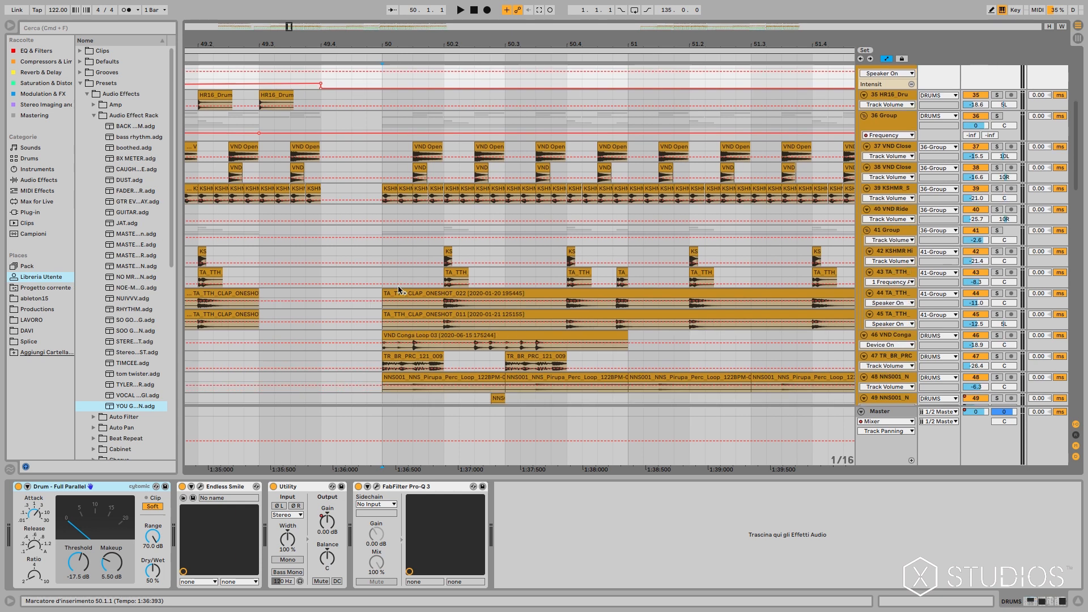
Scroll down and select track 49 NNS001 to show its EQ Eight, Kick Compressor, Pro-Q 3 chain.
scroll("down", 3)
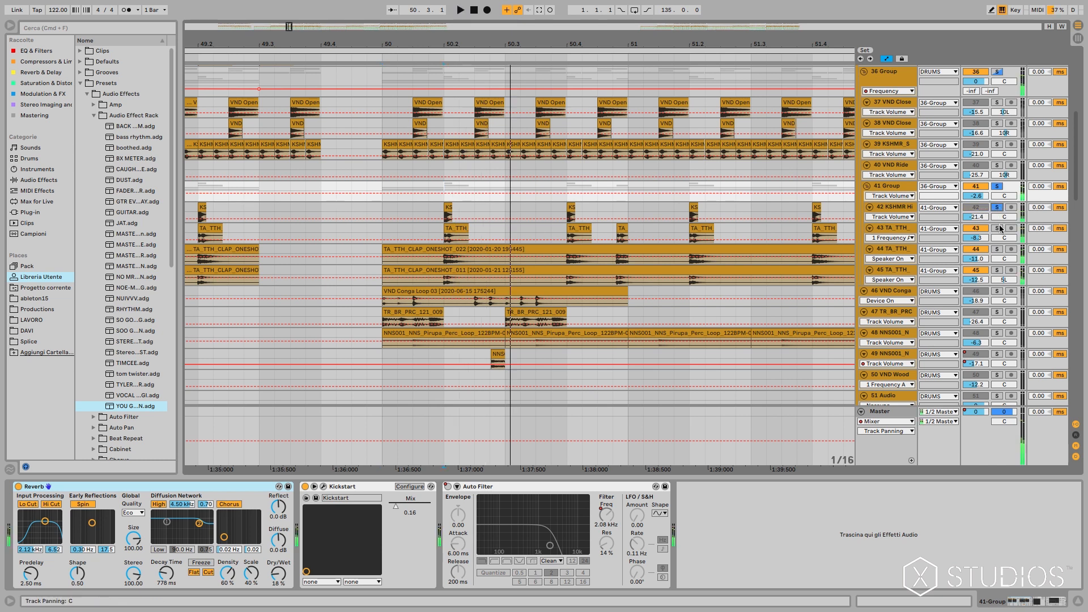
left_click(998, 250)
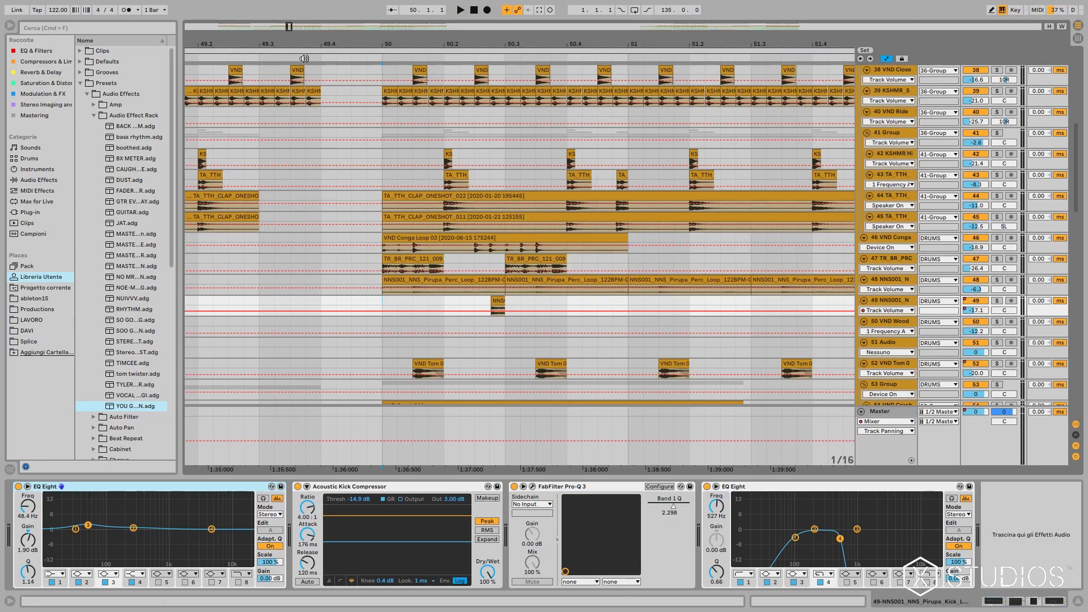
left_click(459, 10)
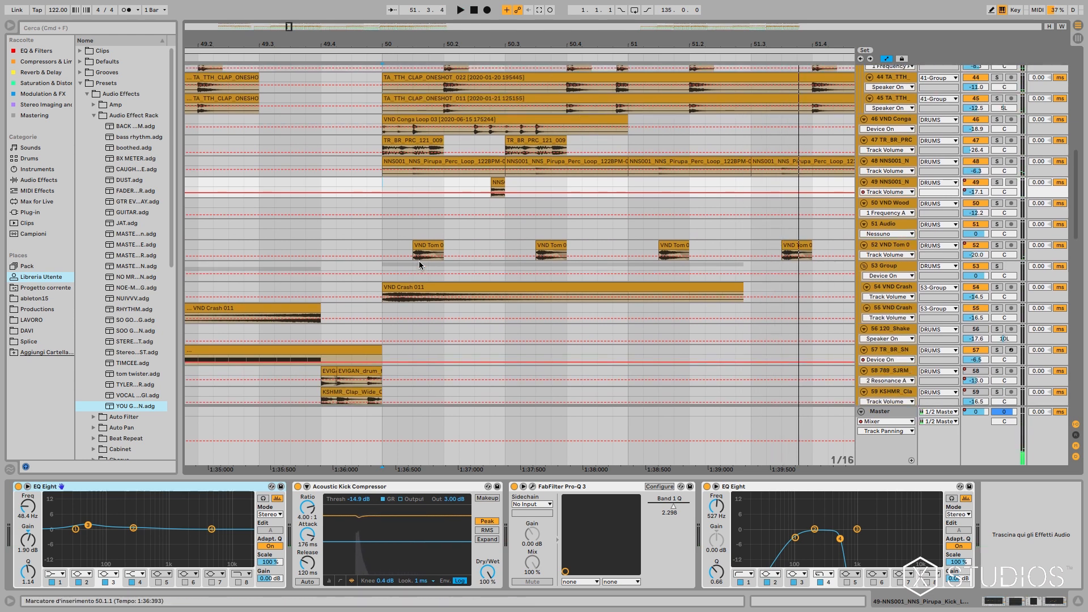
scroll("up", 3)
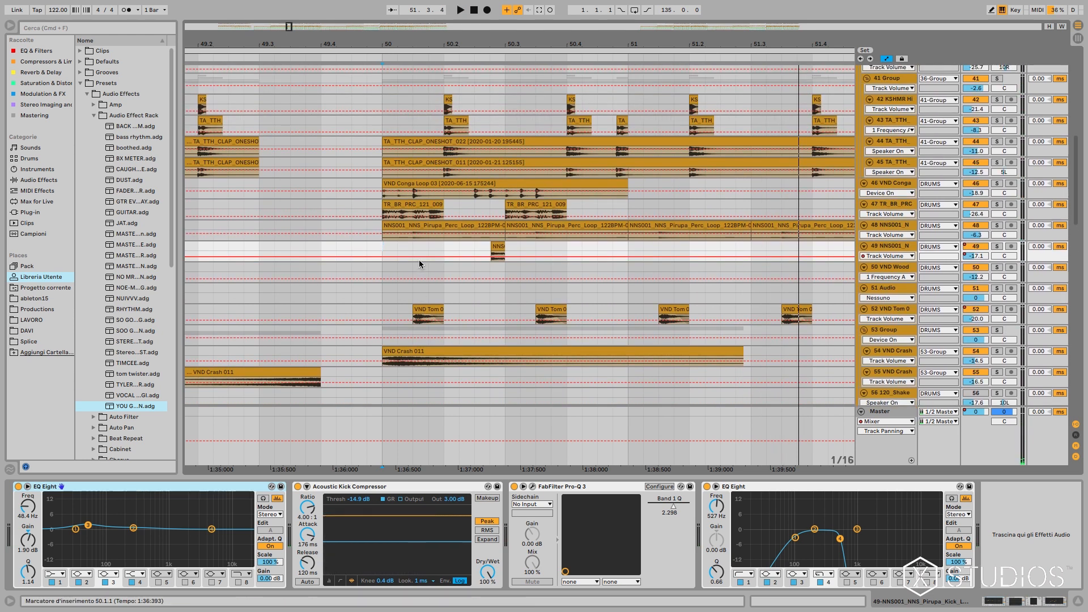